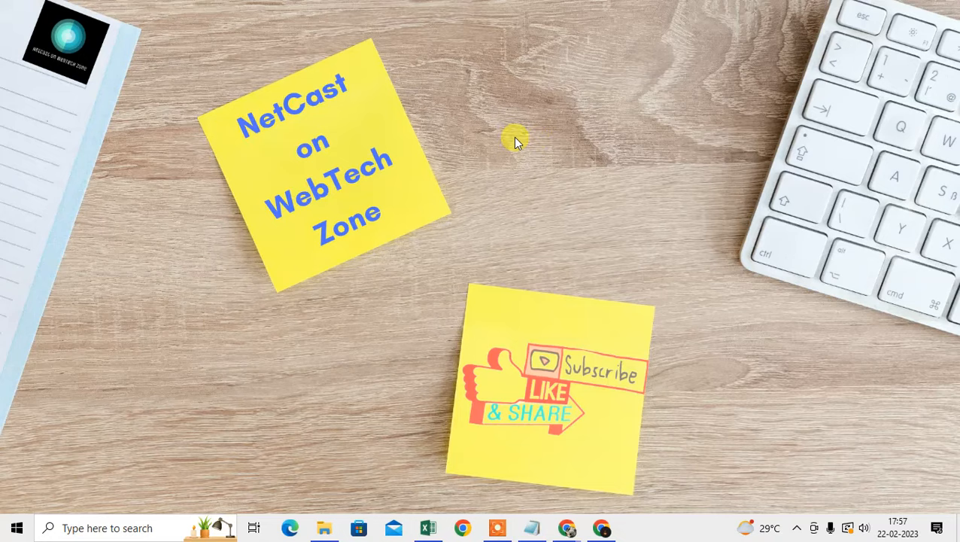
mouse_move(636, 326)
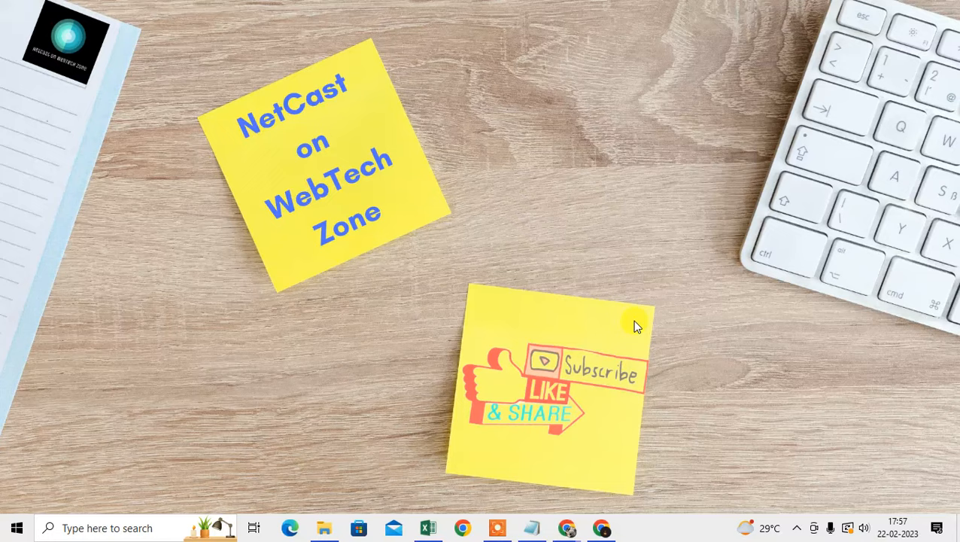
mouse_move(512, 373)
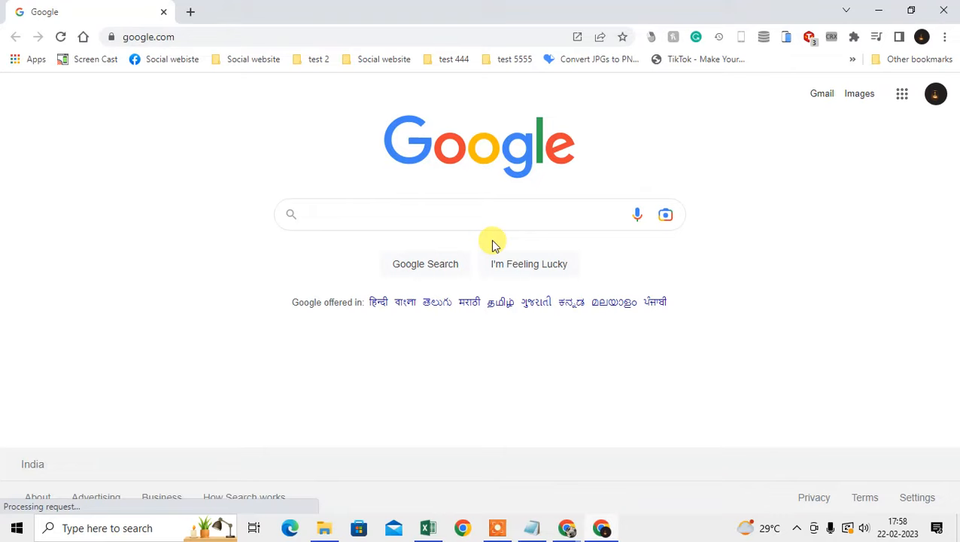
mouse_move(322, 379)
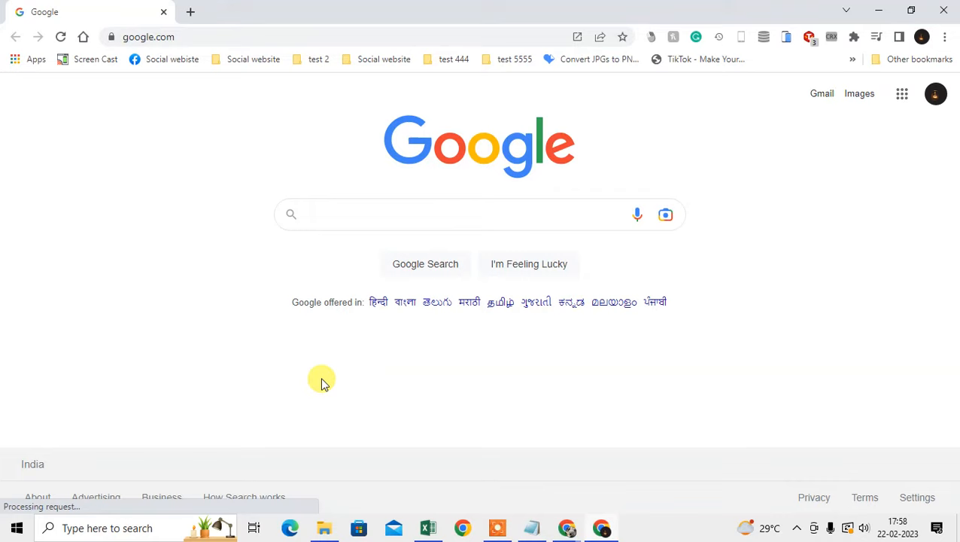
Reach the About Google Chrome page confirming version 110 is up to date.
left_click(946, 36)
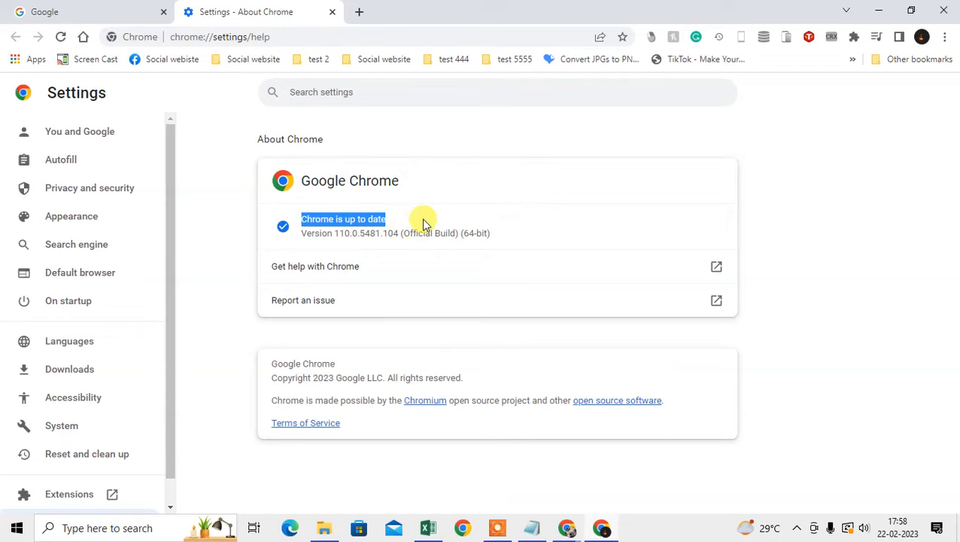
mouse_move(650, 237)
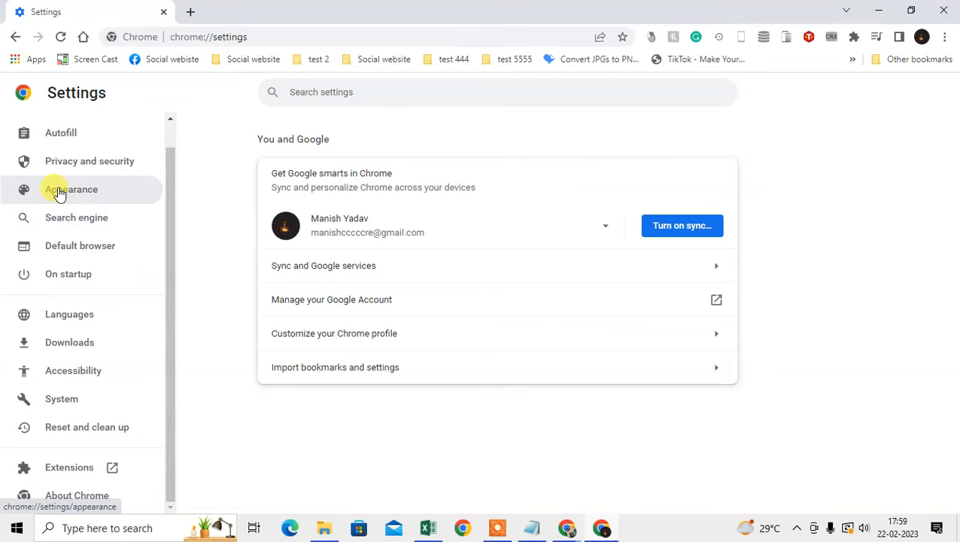
Under On startup, choose 'Open the New Tab page' instead of a specific page.
left_click(68, 274)
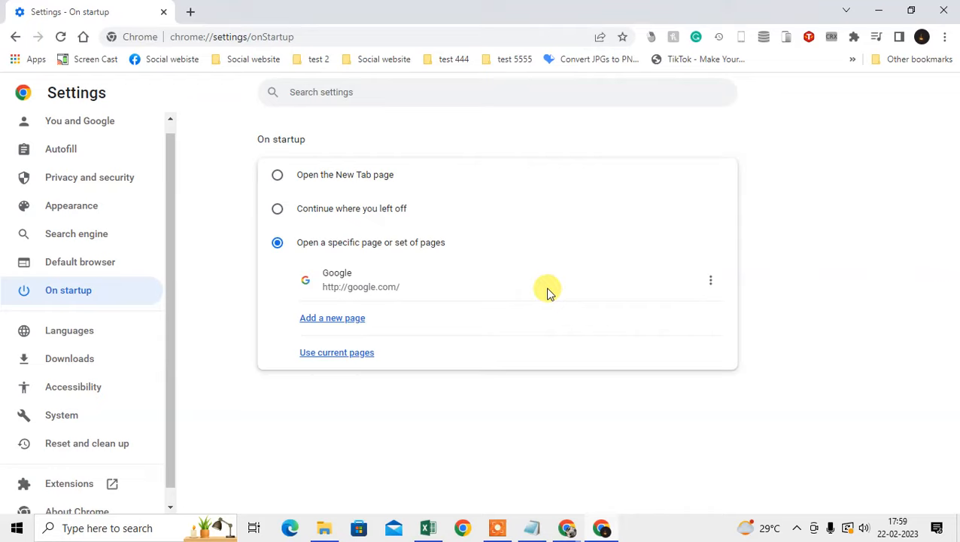
left_click(277, 175)
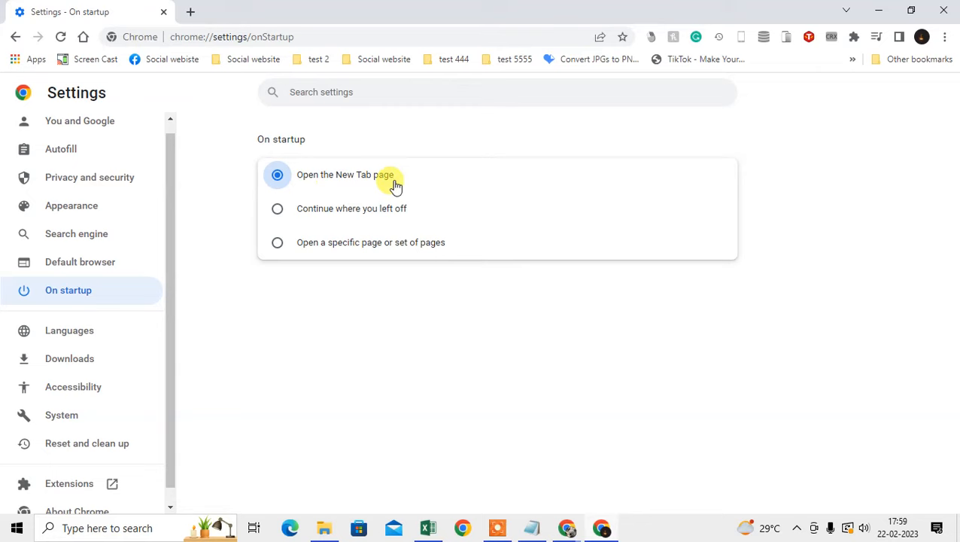
left_click(89, 187)
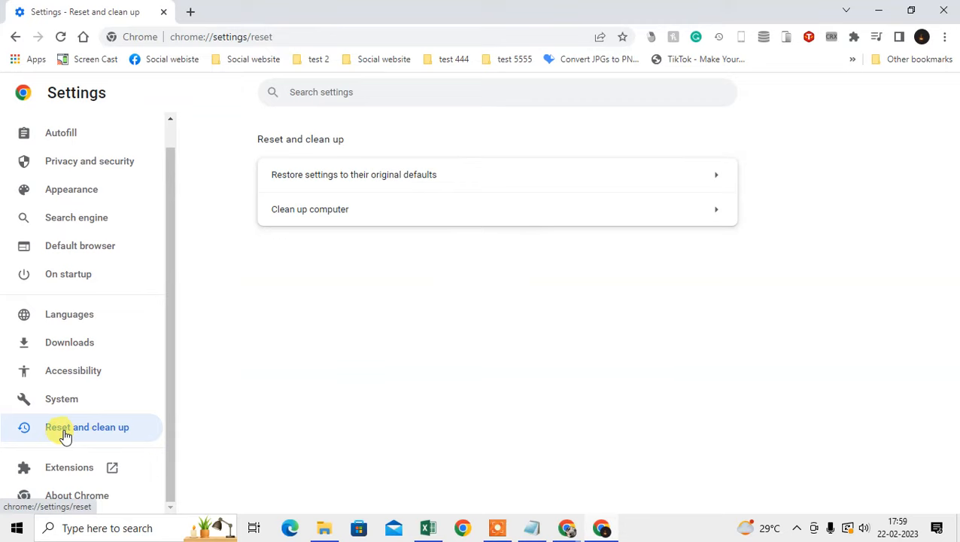
Go to the Reset and clean up section of Chrome settings.
left_click(354, 175)
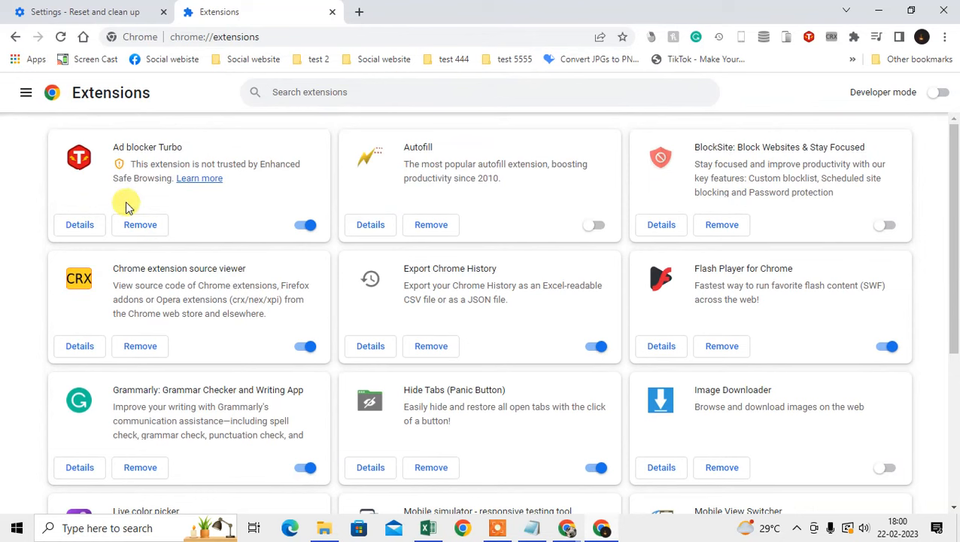
Remove the Mobile View Switcher extension and dismiss its uninstall page.
scroll("down", 3)
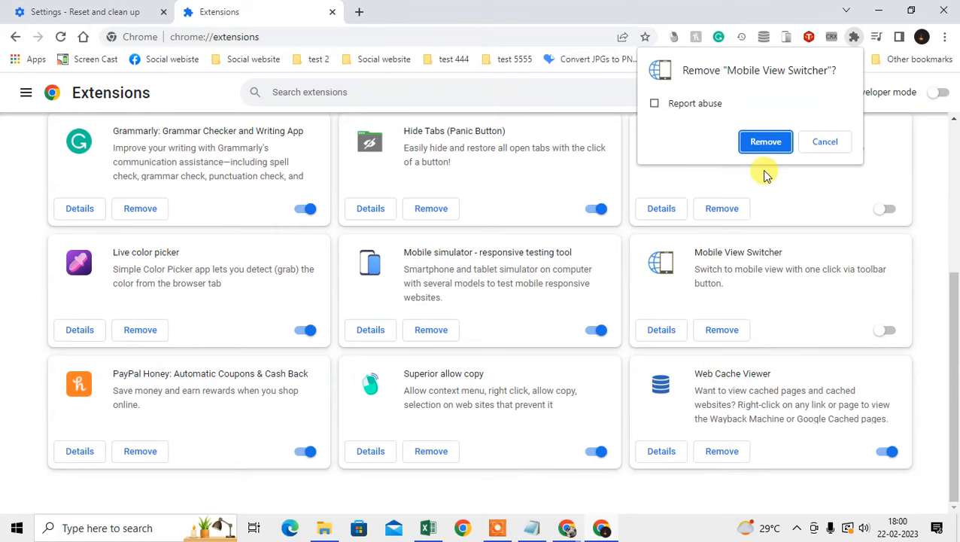
left_click(764, 141)
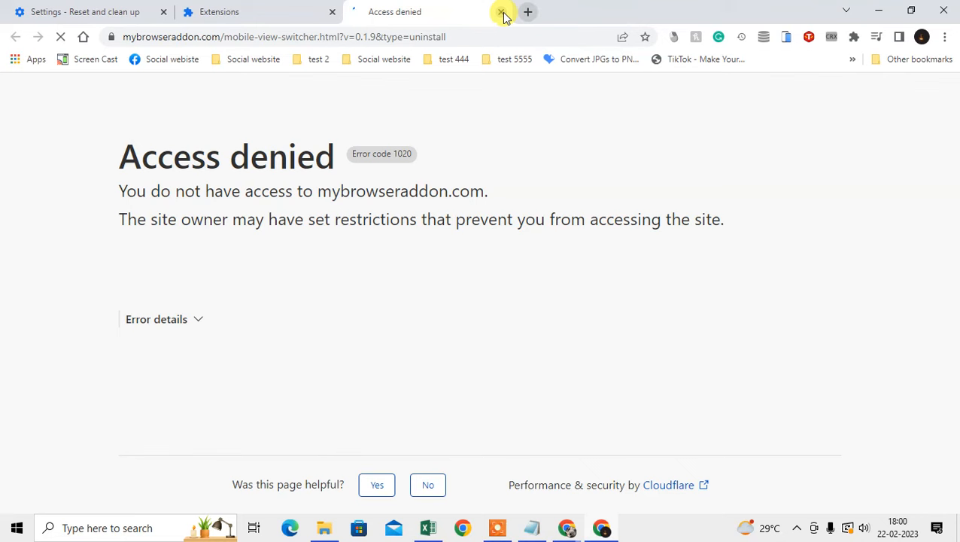
left_click(496, 12)
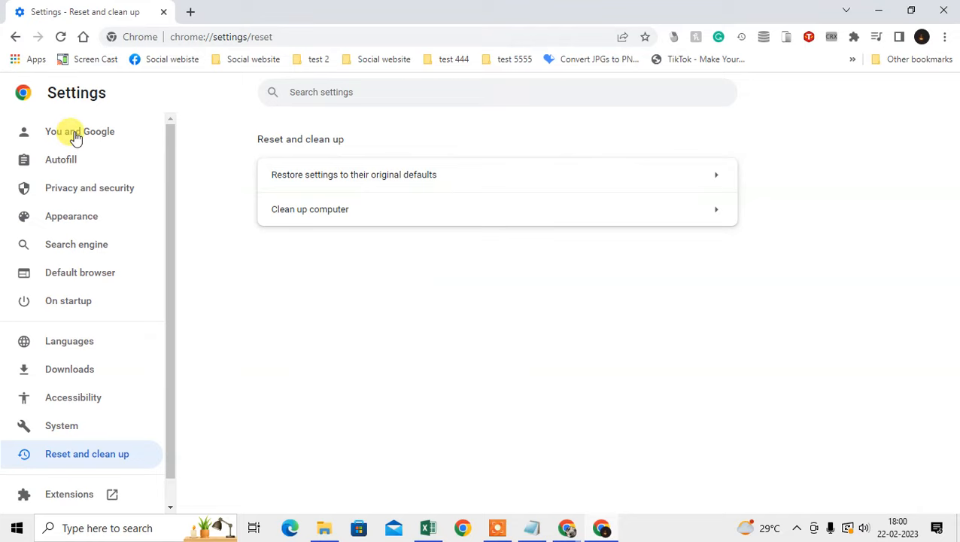
mouse_move(81, 469)
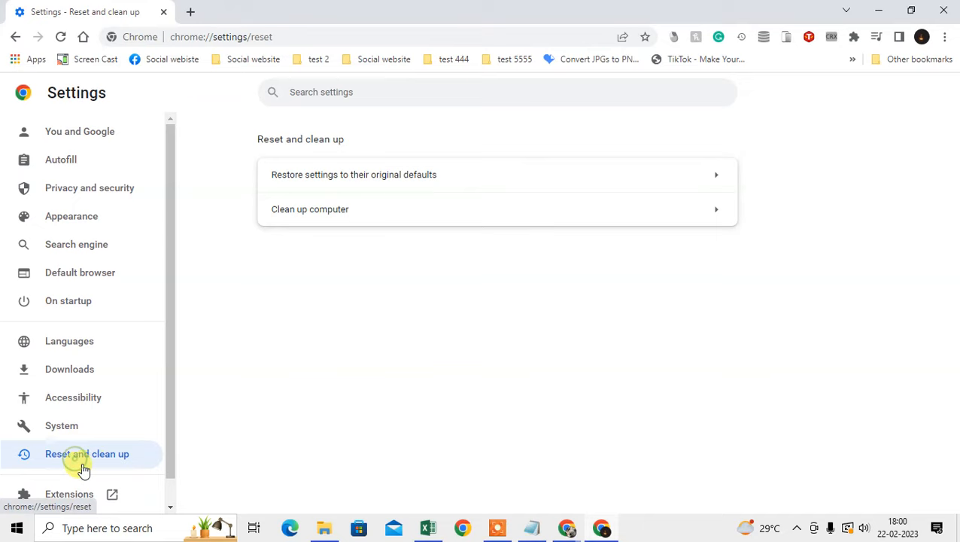
Launch Clean up computer to search for harmful software.
left_click(310, 209)
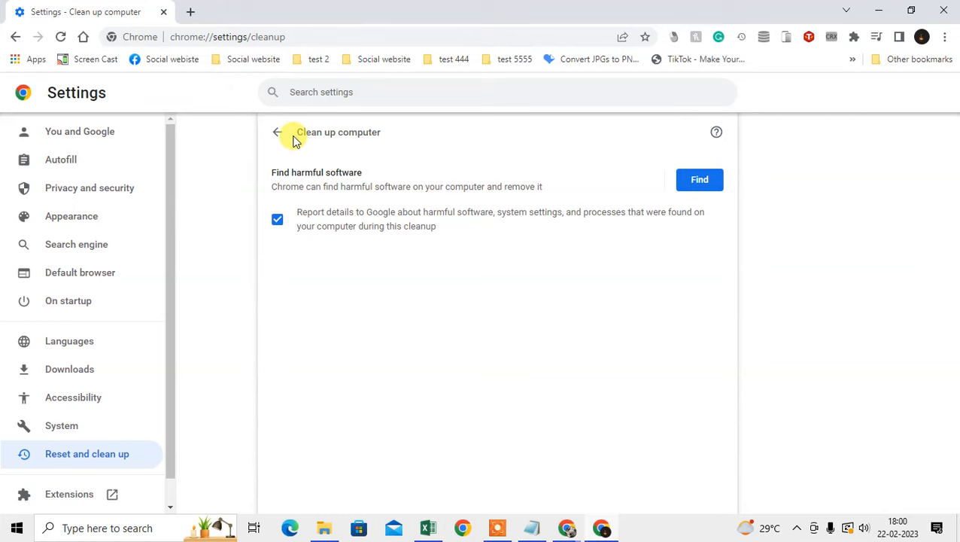